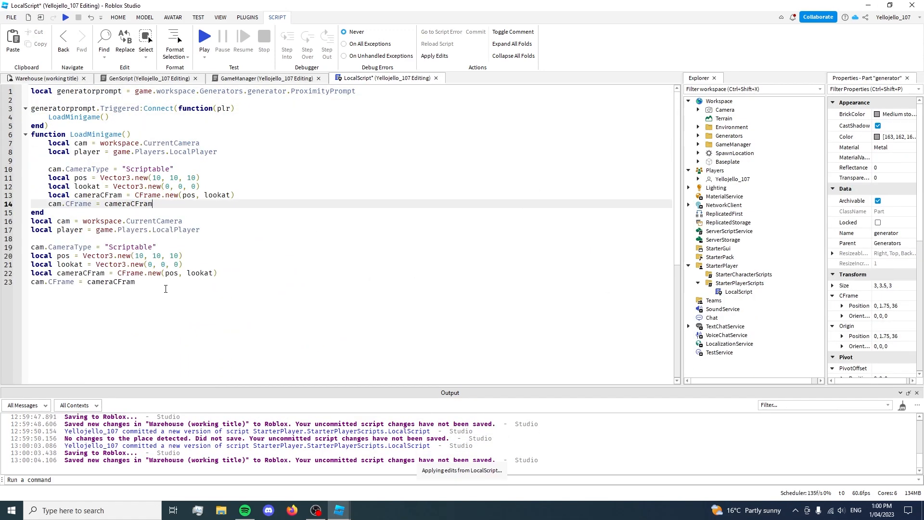
Step: Pass generatorprompt.Parent.Position into LoadMinigame() in the prompt's triggered handler
click(45, 78)
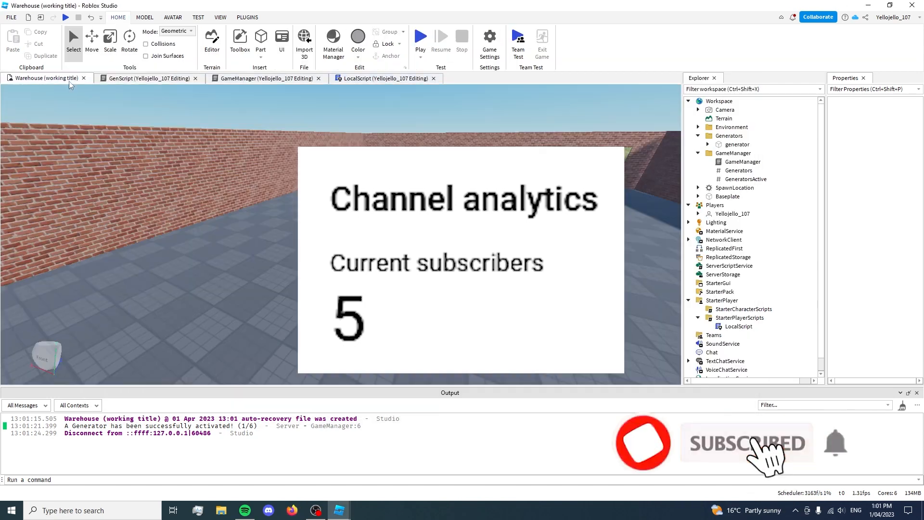
click(381, 78)
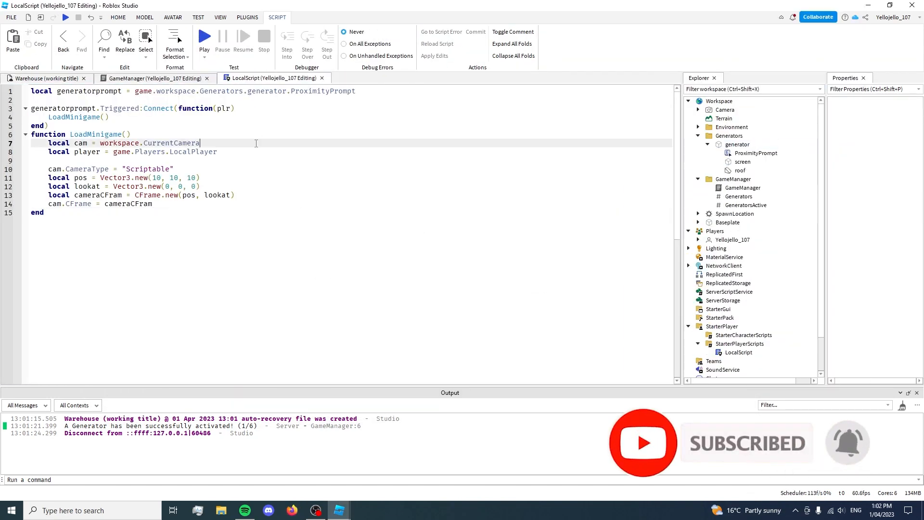
text(generatorprompt.Parent.Position)
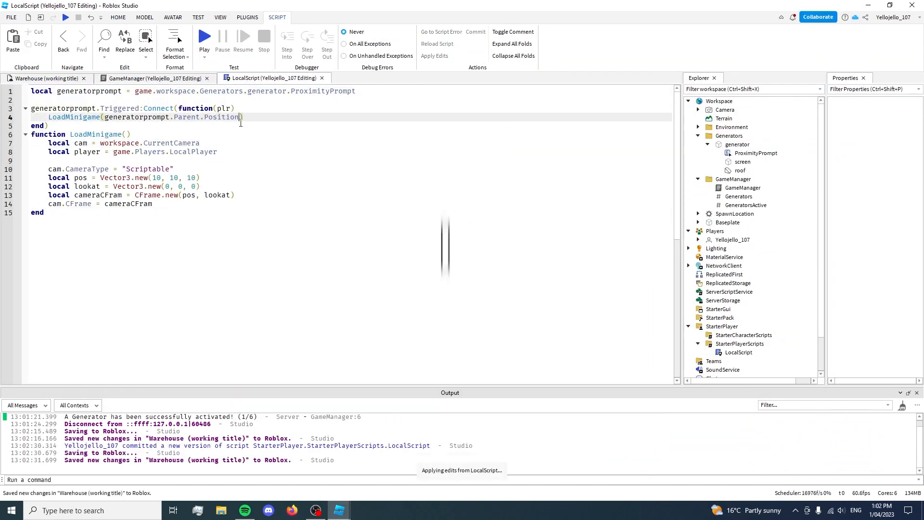